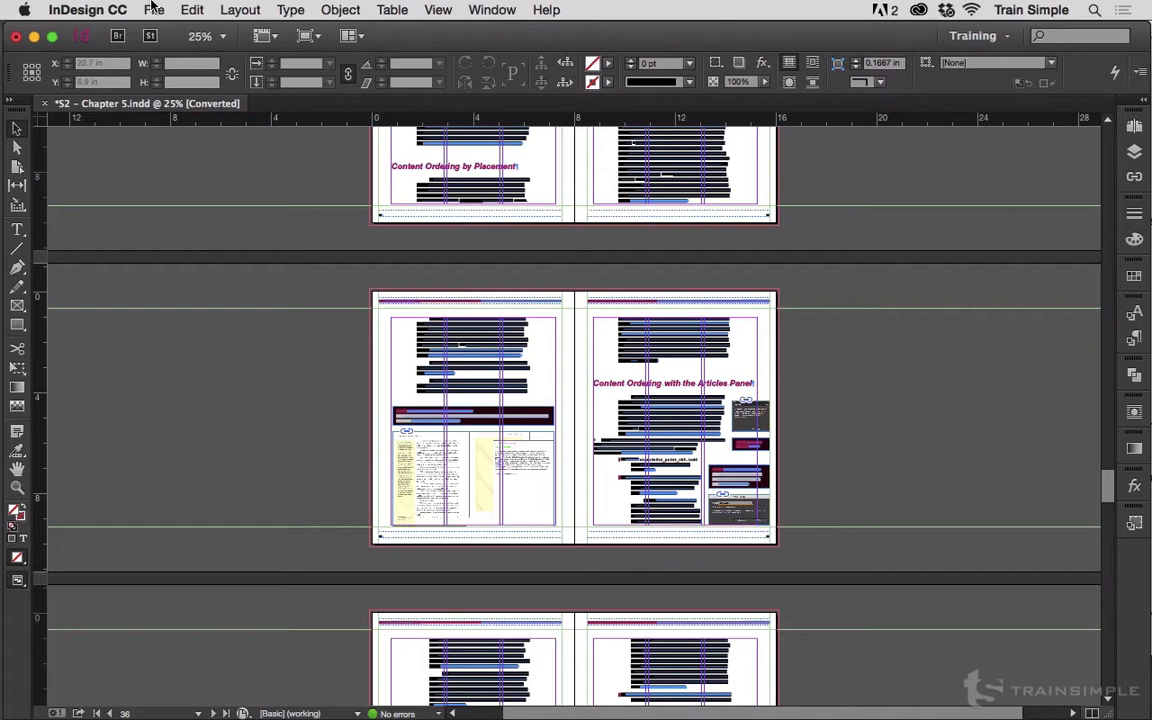
Open InDesign's Guides & Pasteboard preferences from the application menu
click(75, 10)
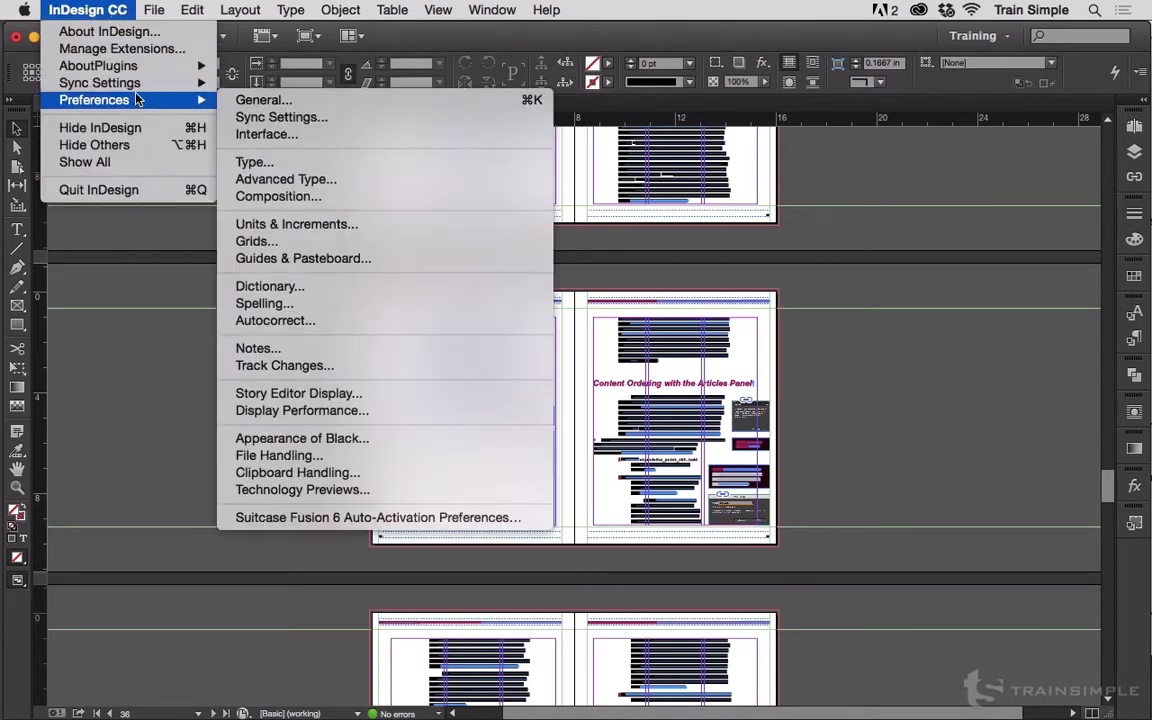
mouse_move(303, 258)
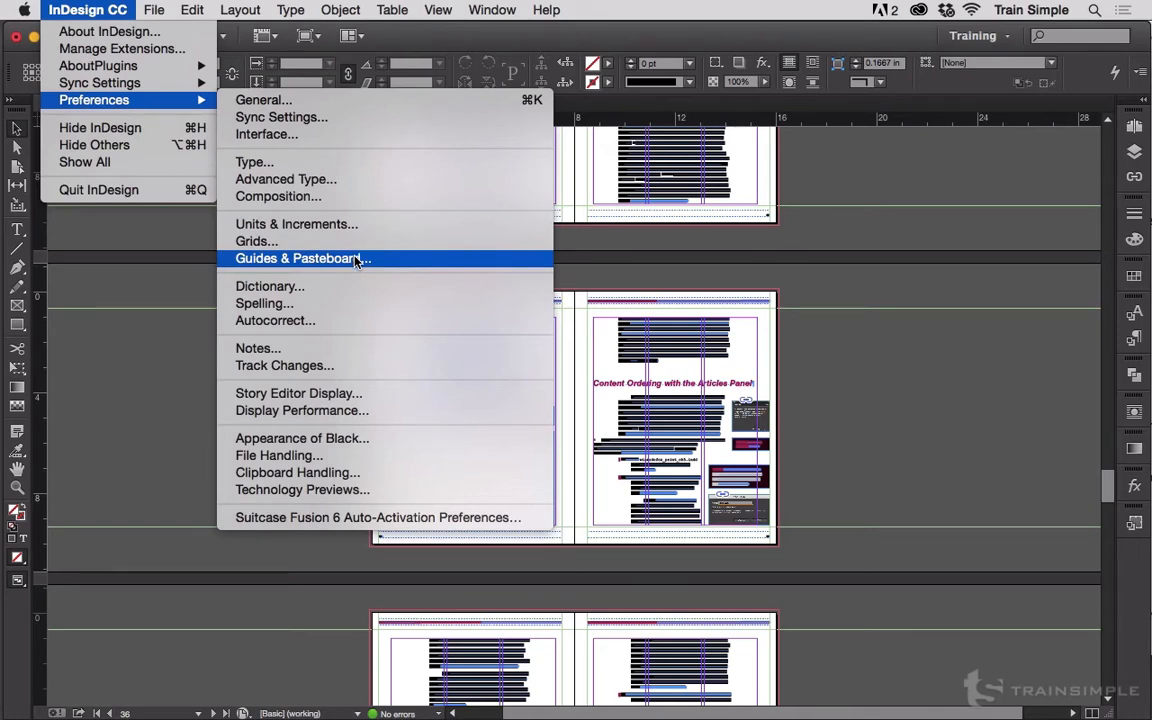
click(303, 258)
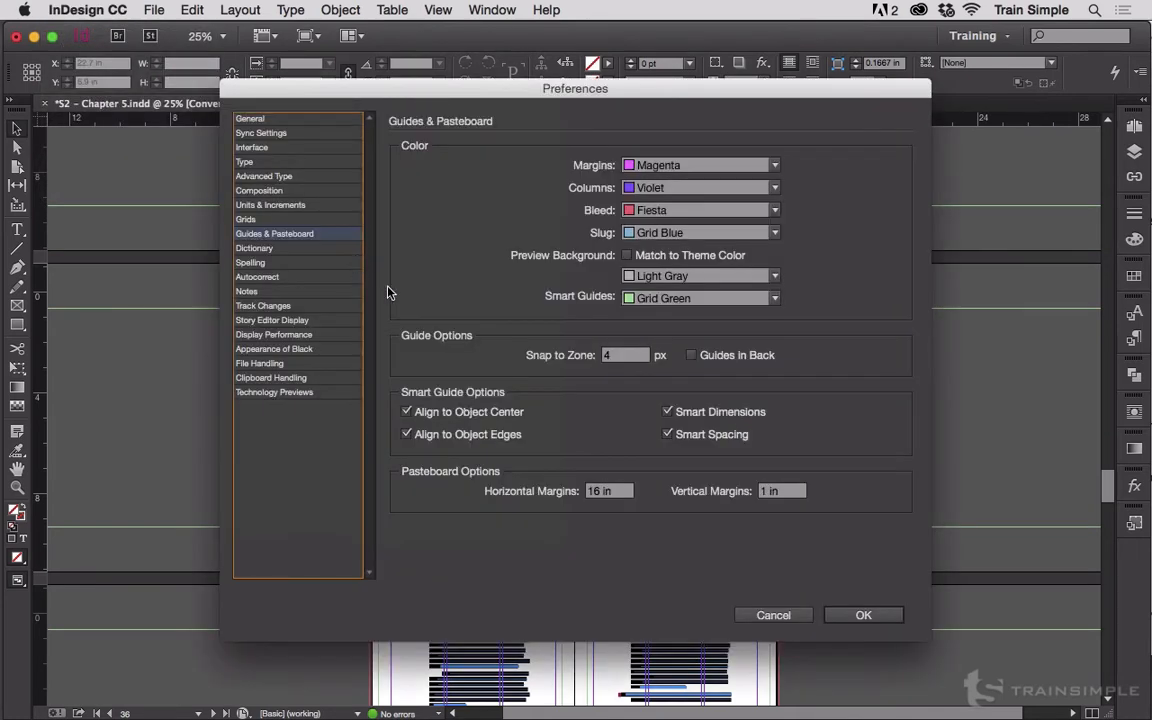
mouse_move(495, 500)
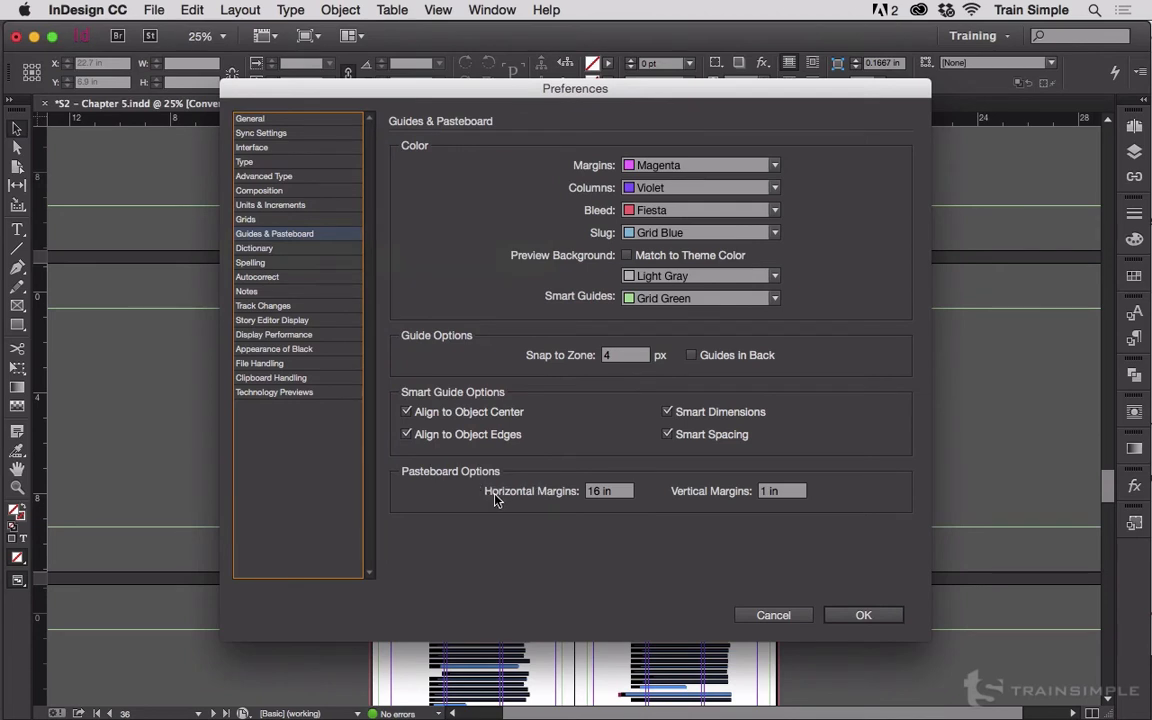
mouse_move(622, 503)
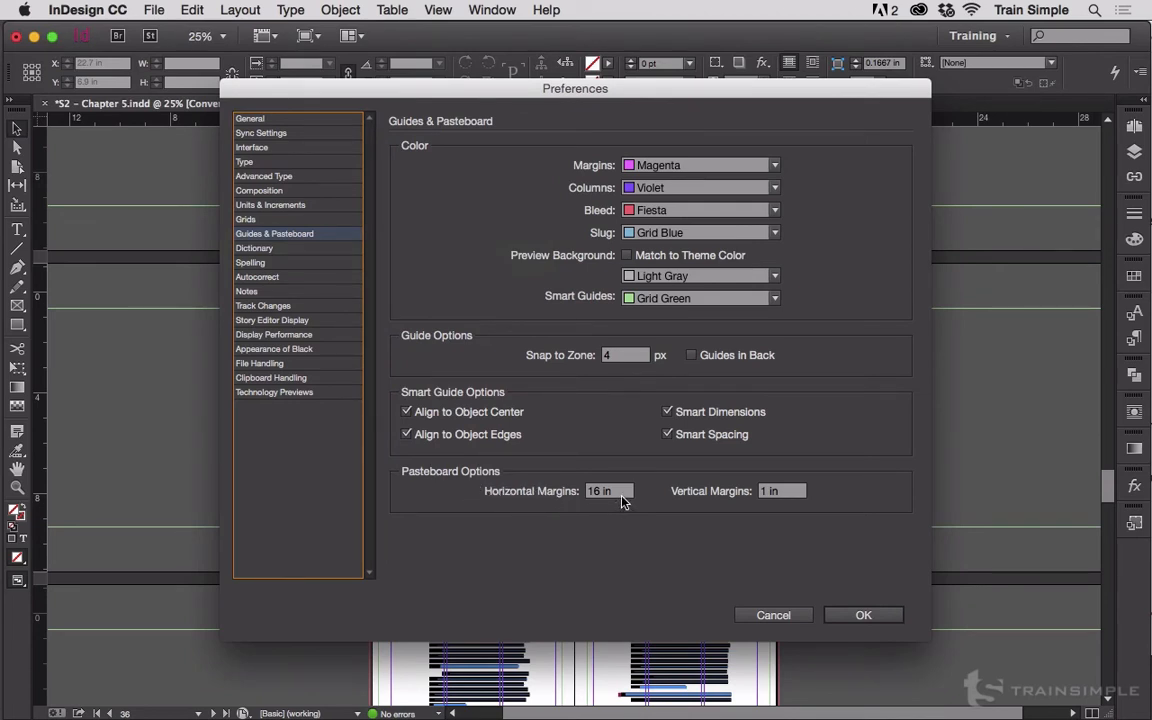
mouse_move(718, 511)
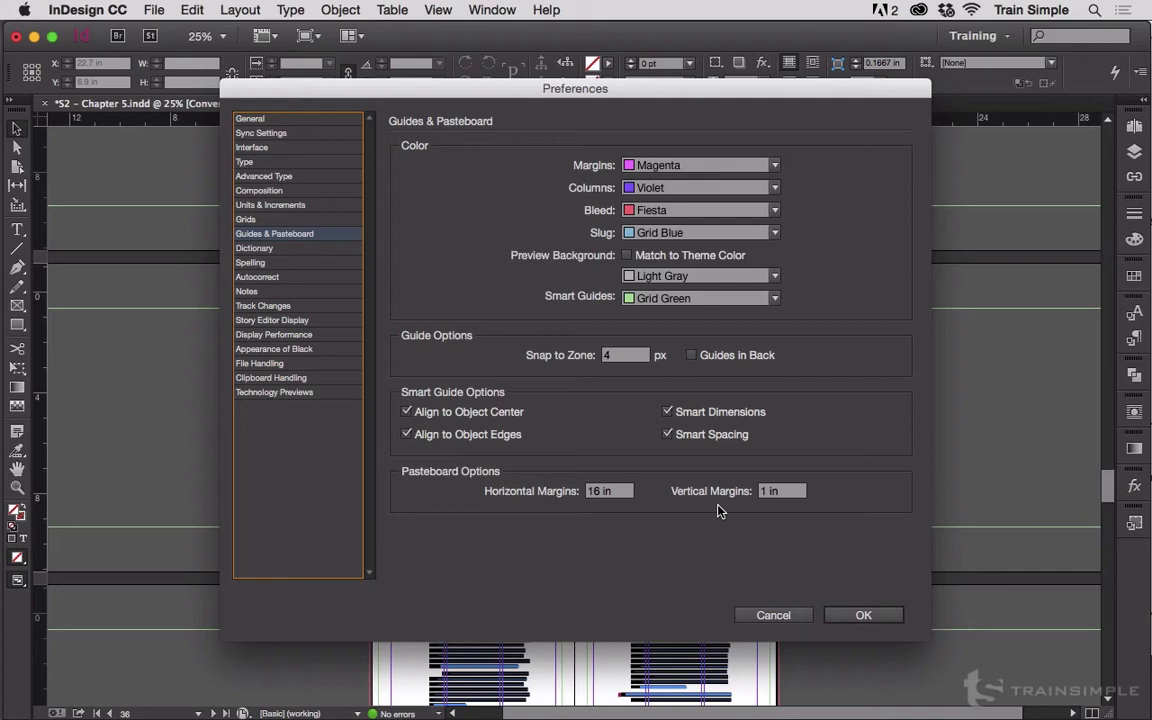
mouse_move(650, 507)
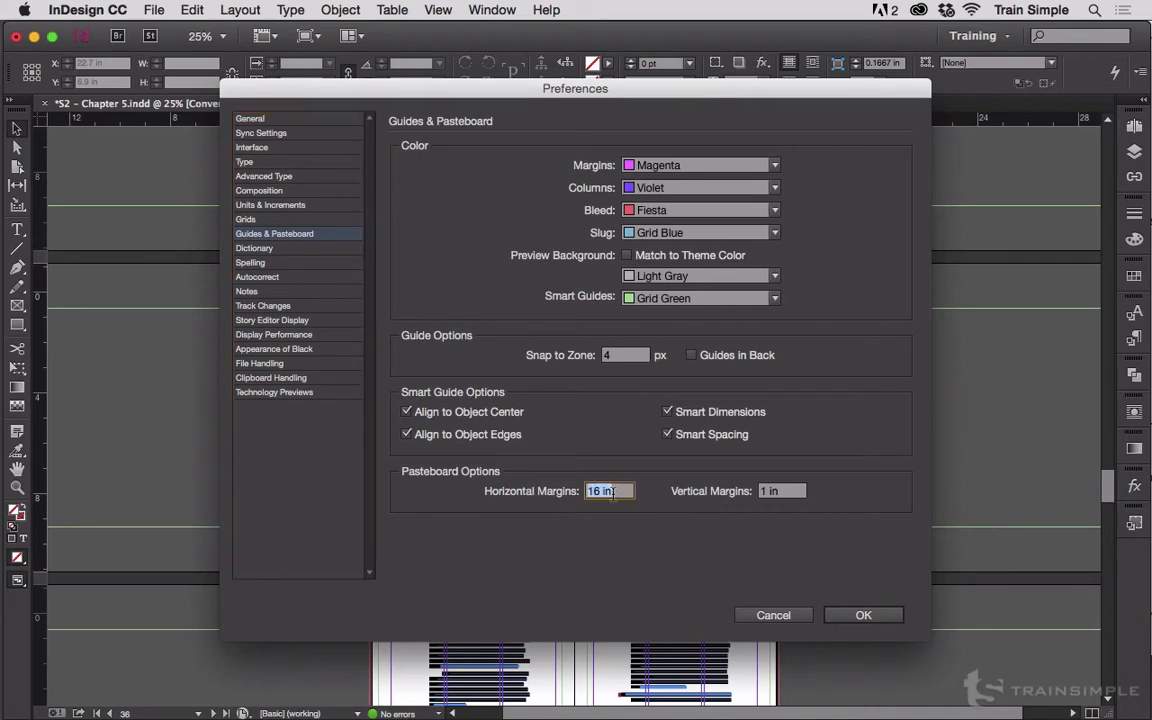
Drag the Preferences dialog lower to reveal more of the spread
drag(575, 89, 578, 283)
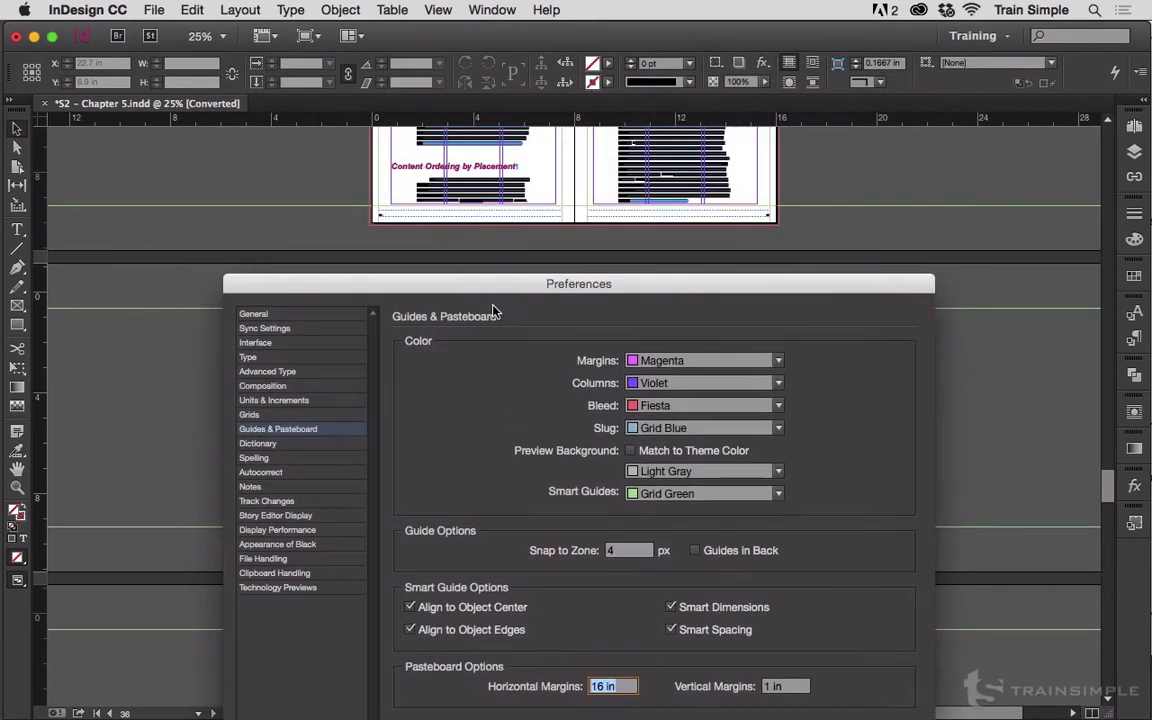
Reposition the Preferences dialog and enter 36 as the horizontal pasteboard margin
drag(578, 283, 588, 587)
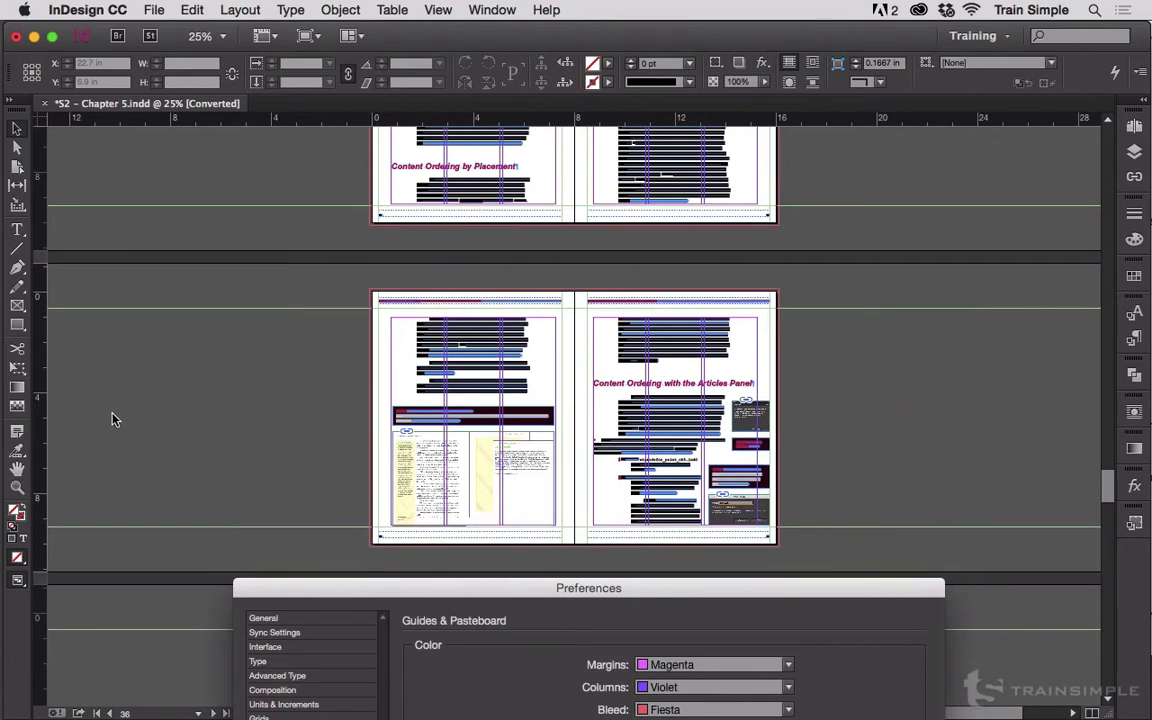
mouse_move(675, 600)
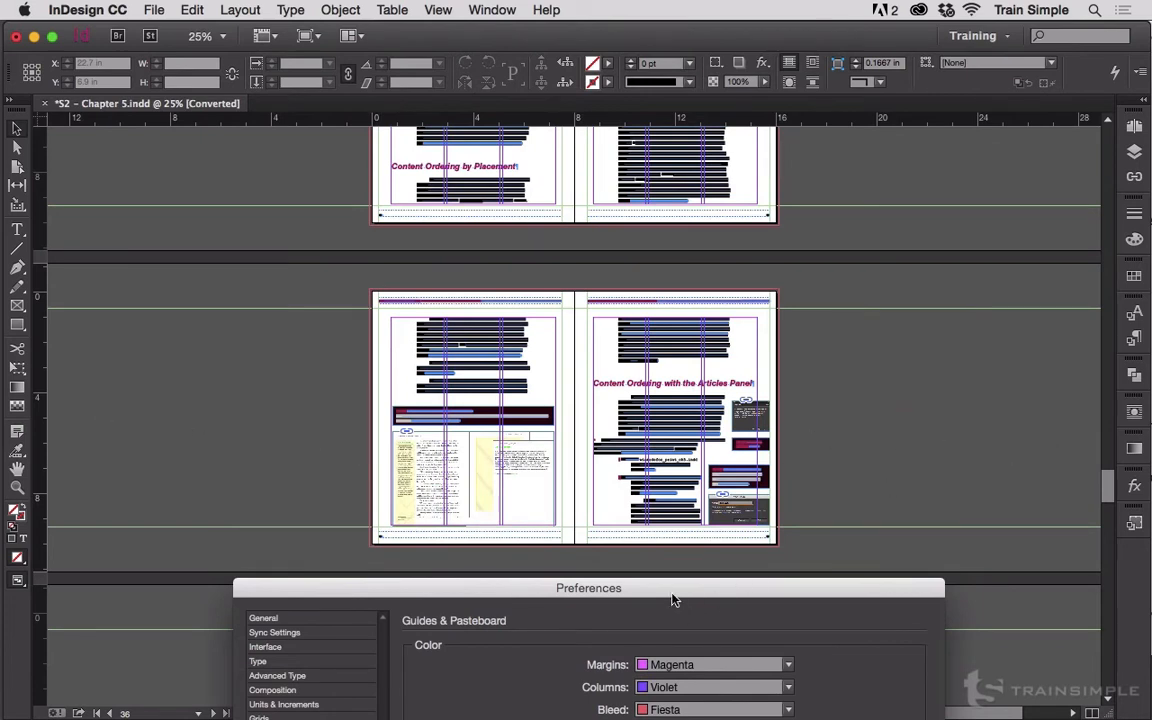
mouse_move(587, 276)
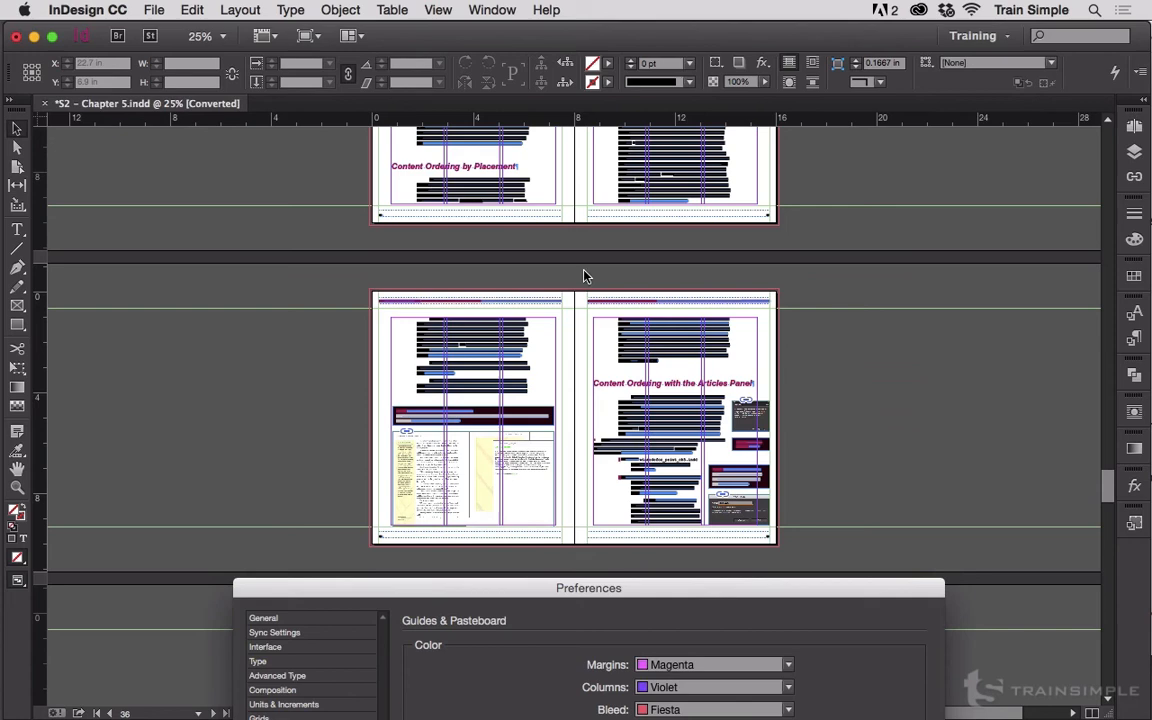
mouse_move(603, 559)
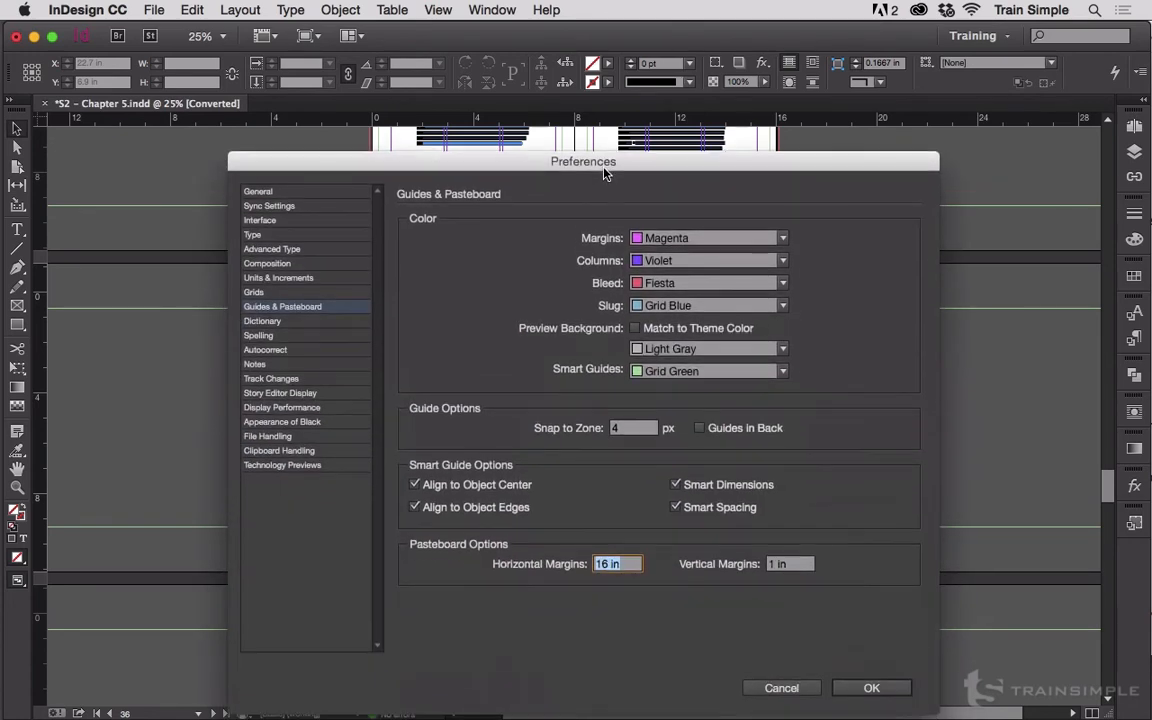
drag(583, 161, 579, 153)
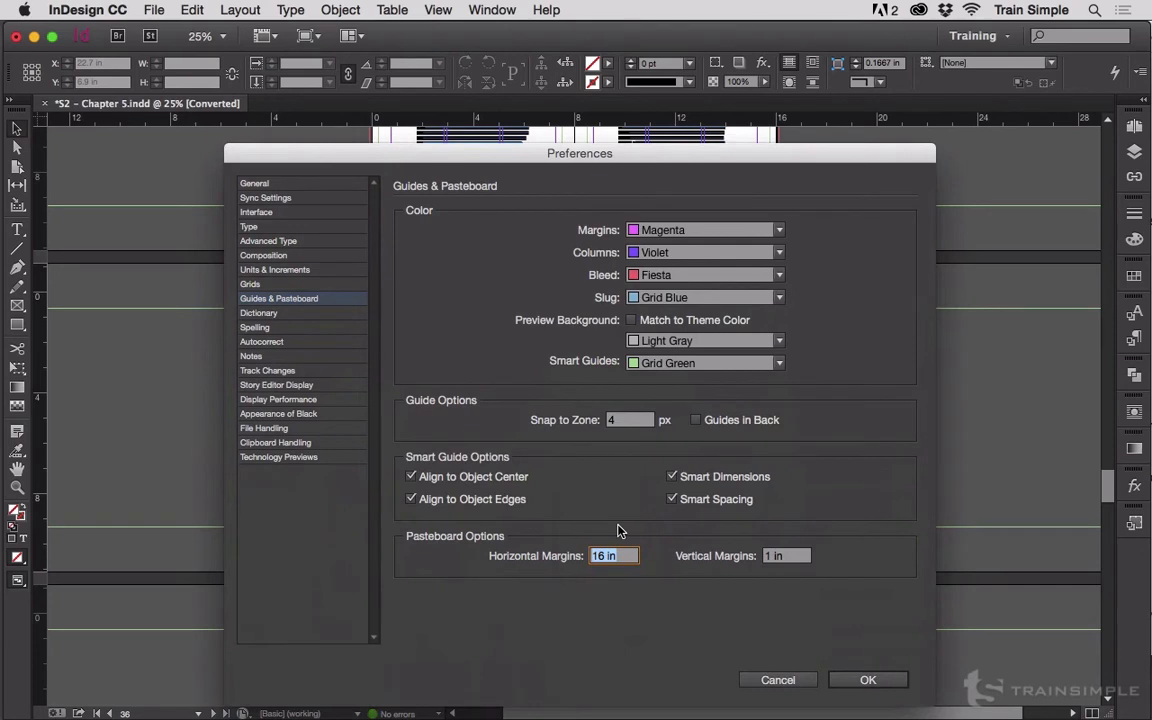
text(36)
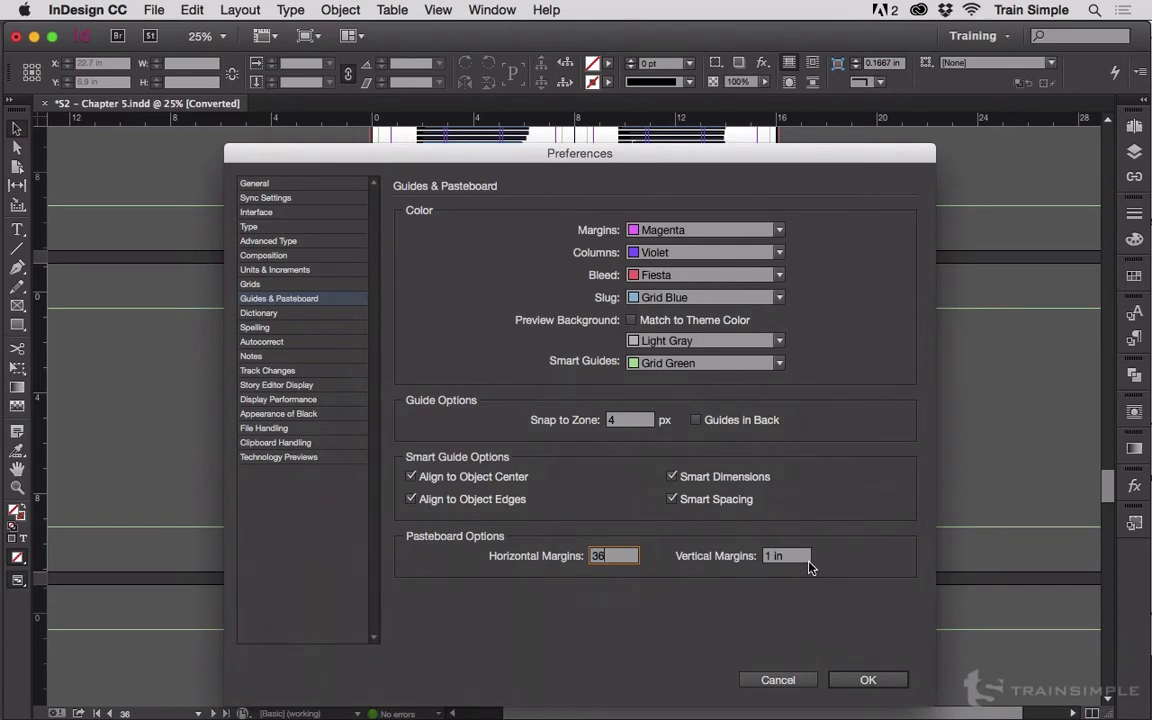